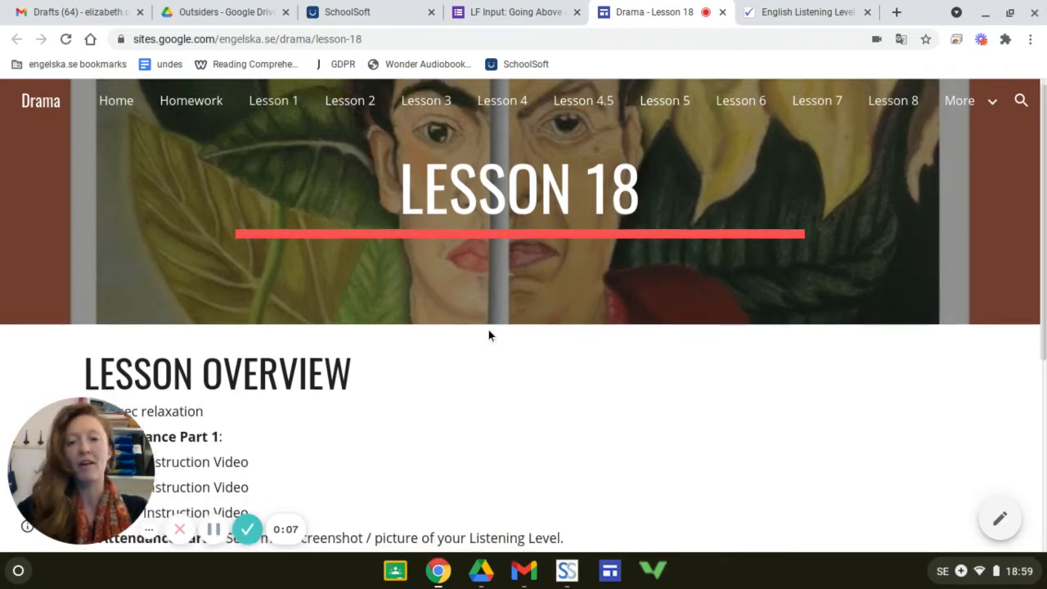
- Bring the Lesson Overview with the Attendance Part 2 screenshot line into view
scroll("down", 3)
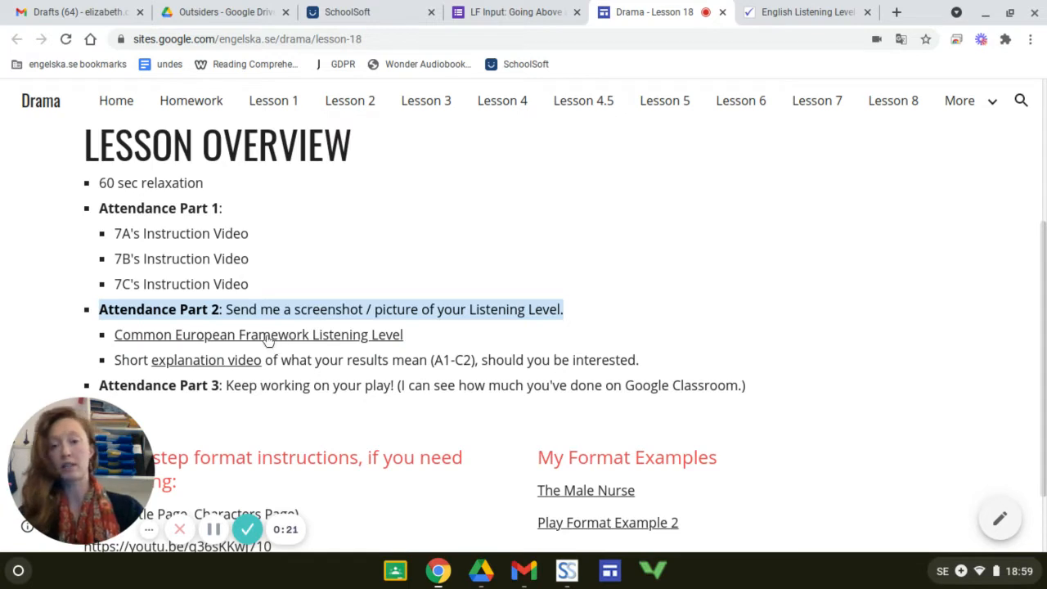
mouse_move(268, 340)
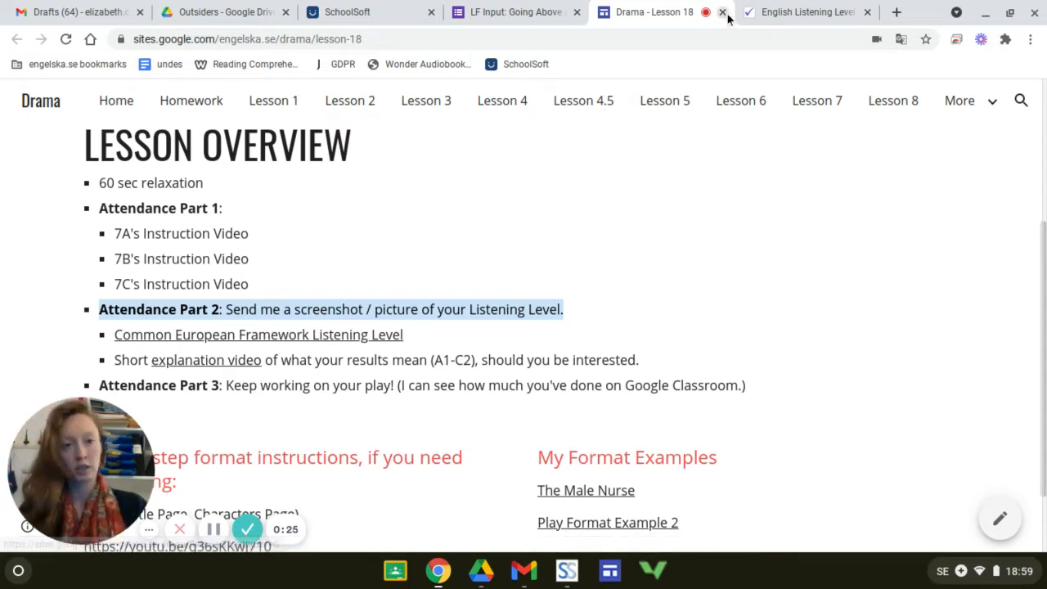
- Switch to the Exam English listening level test and bring Question 1 of 15 into view
left_click(805, 12)
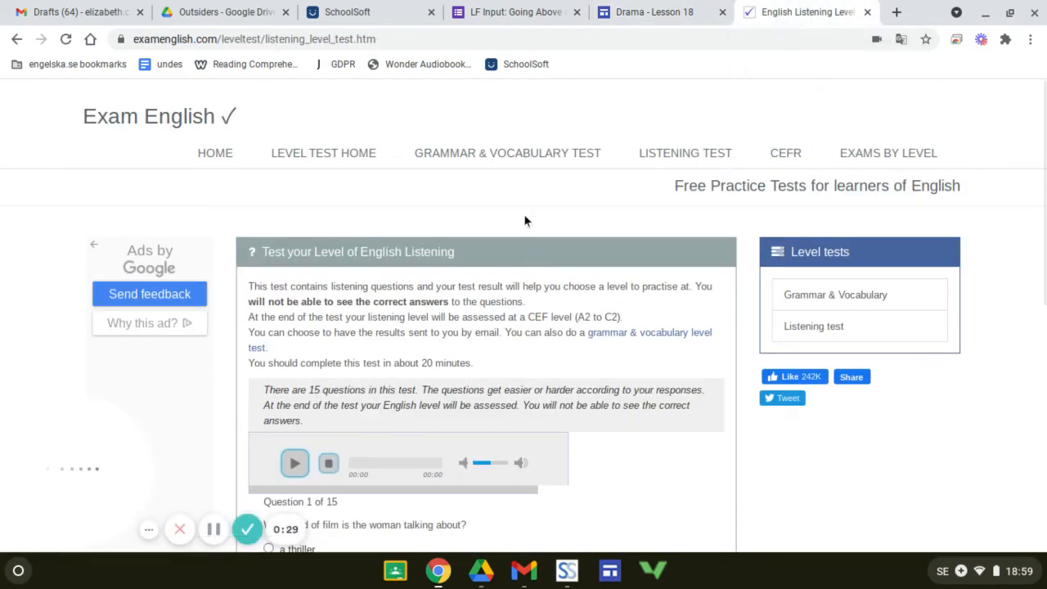
scroll("down", 3)
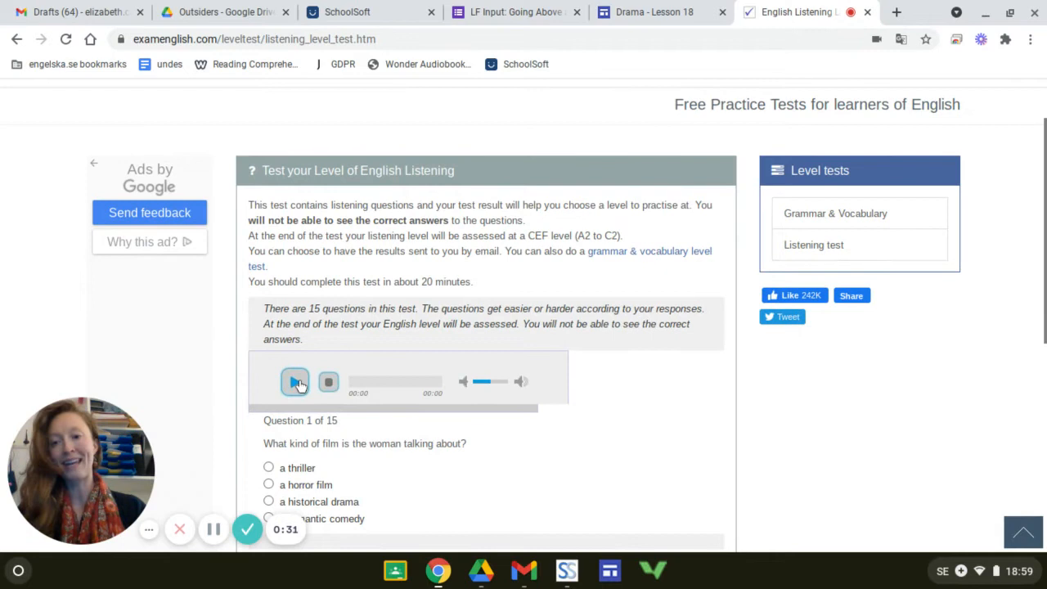
scroll("down", 3)
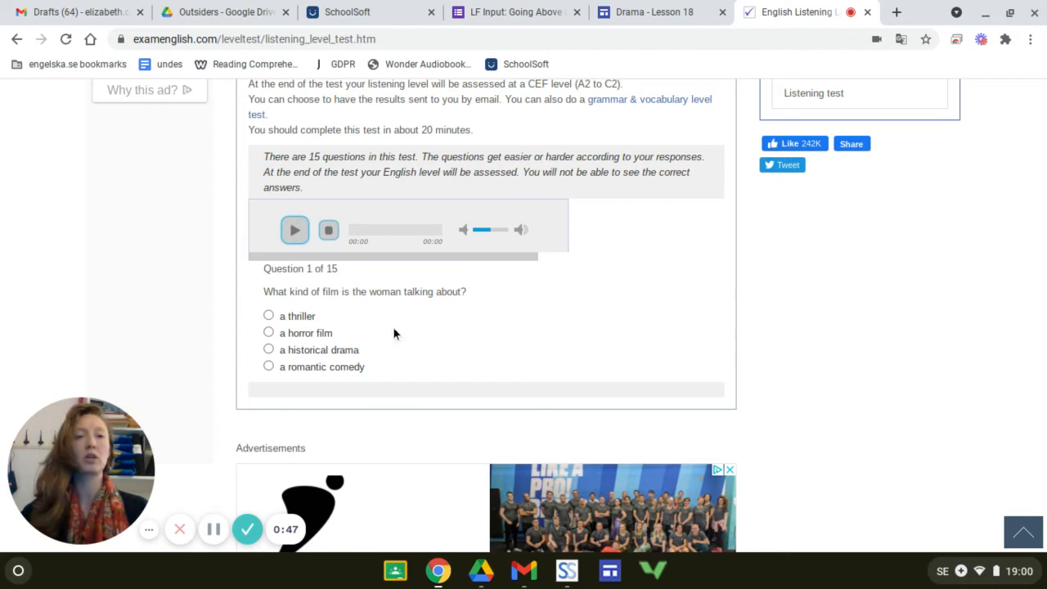
mouse_move(569, 362)
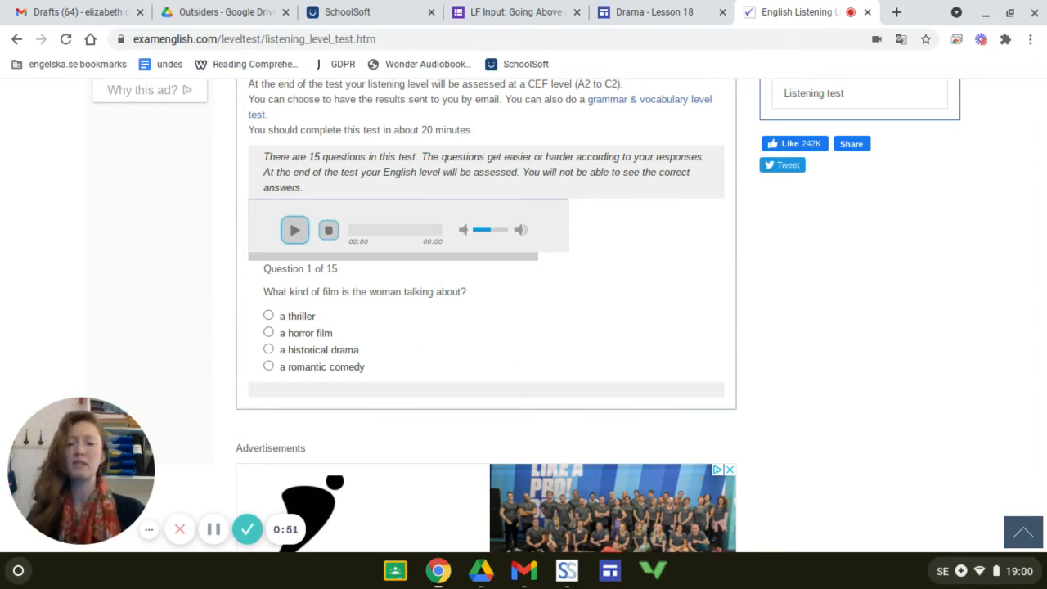
mouse_move(613, 118)
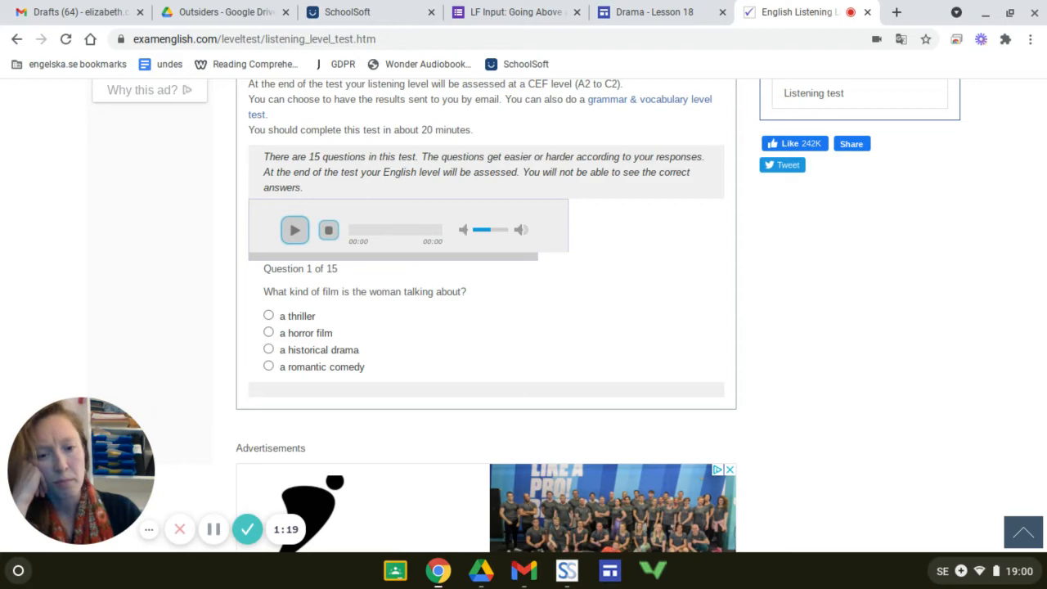
mouse_move(655, 11)
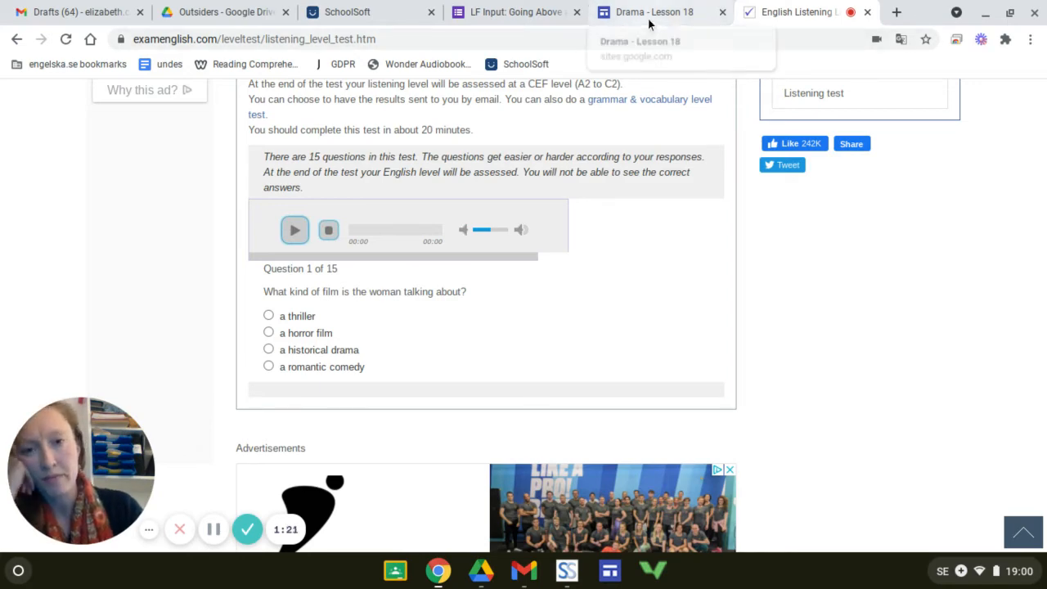
- Return to the Drama Lesson 18 page and bring Attendance Part 3's play-writing instruction into view
left_click(646, 11)
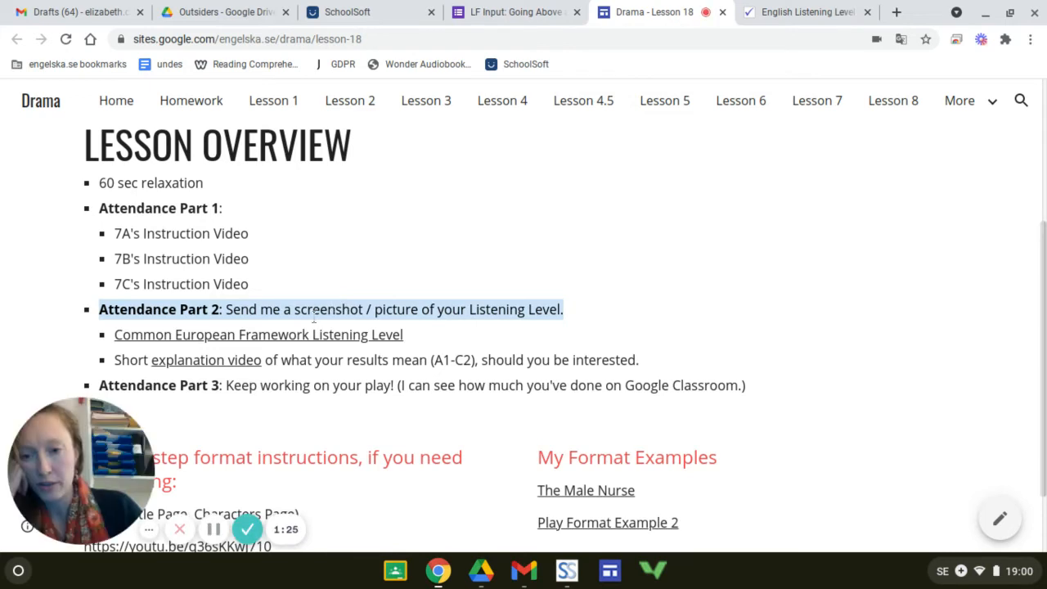
mouse_move(243, 369)
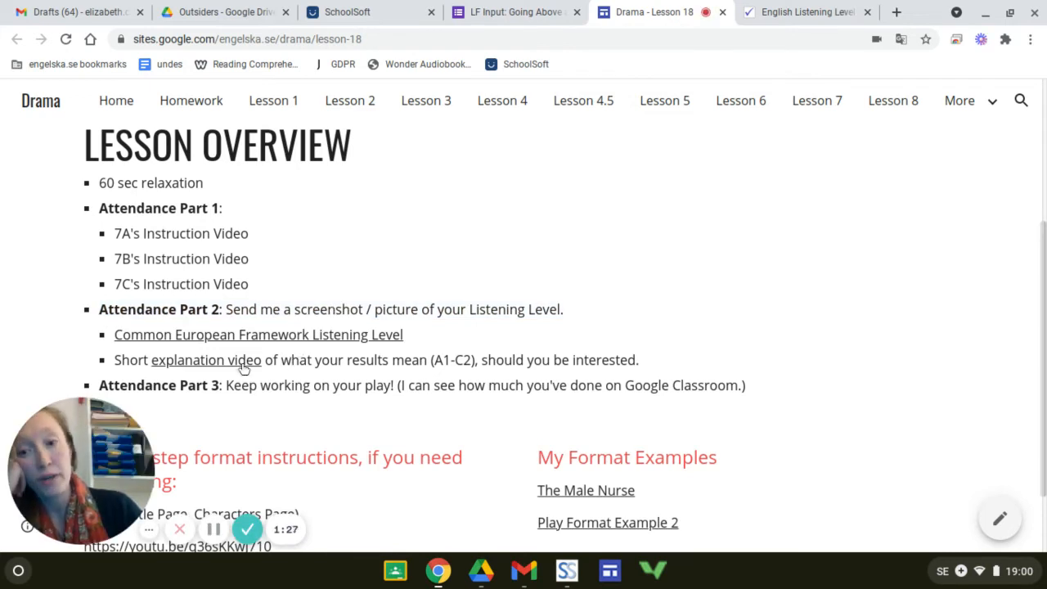
mouse_move(201, 373)
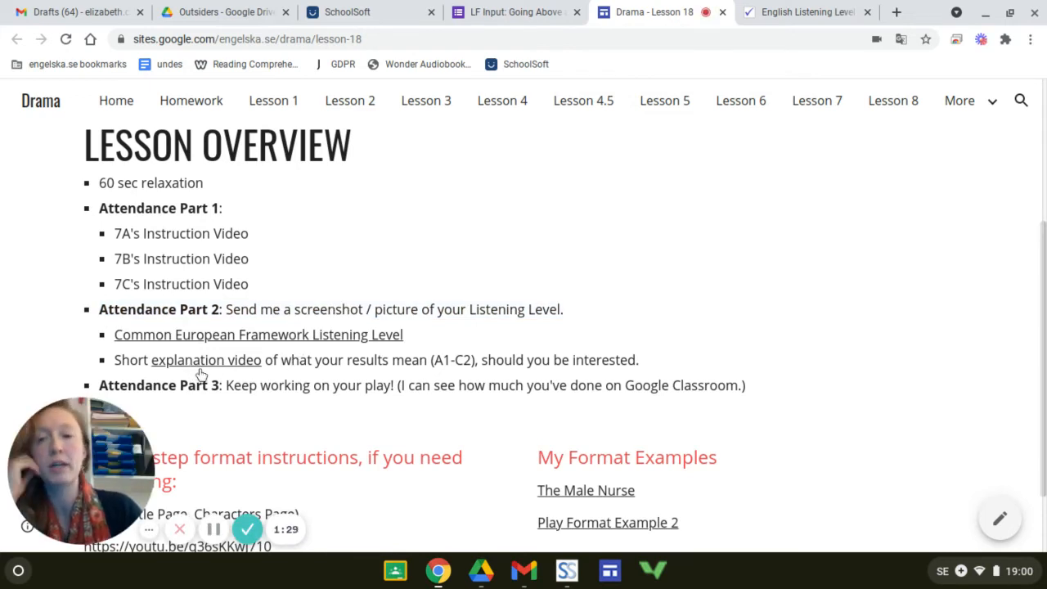
mouse_move(432, 378)
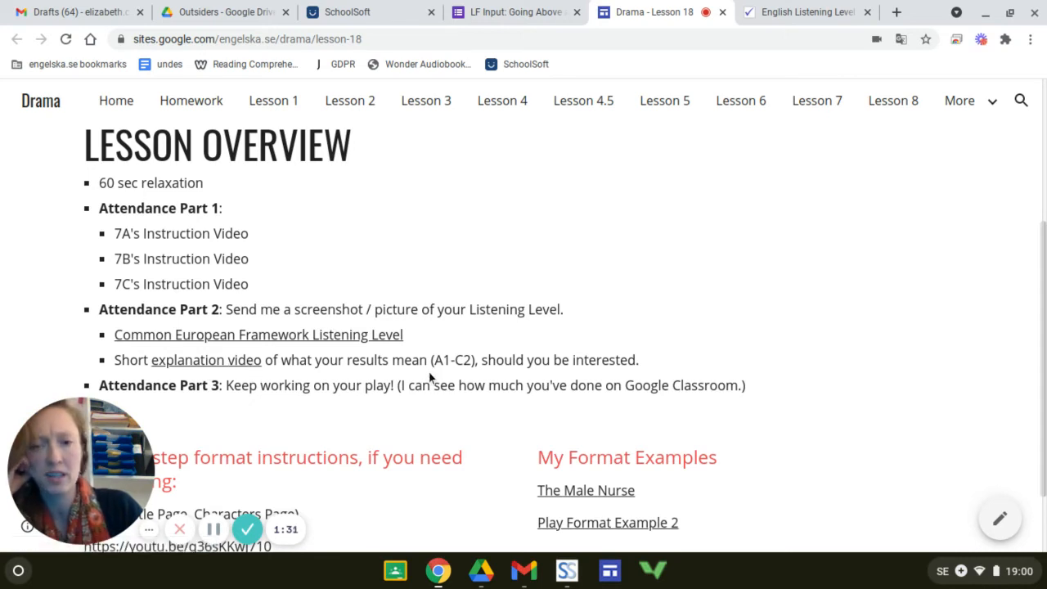
mouse_move(464, 379)
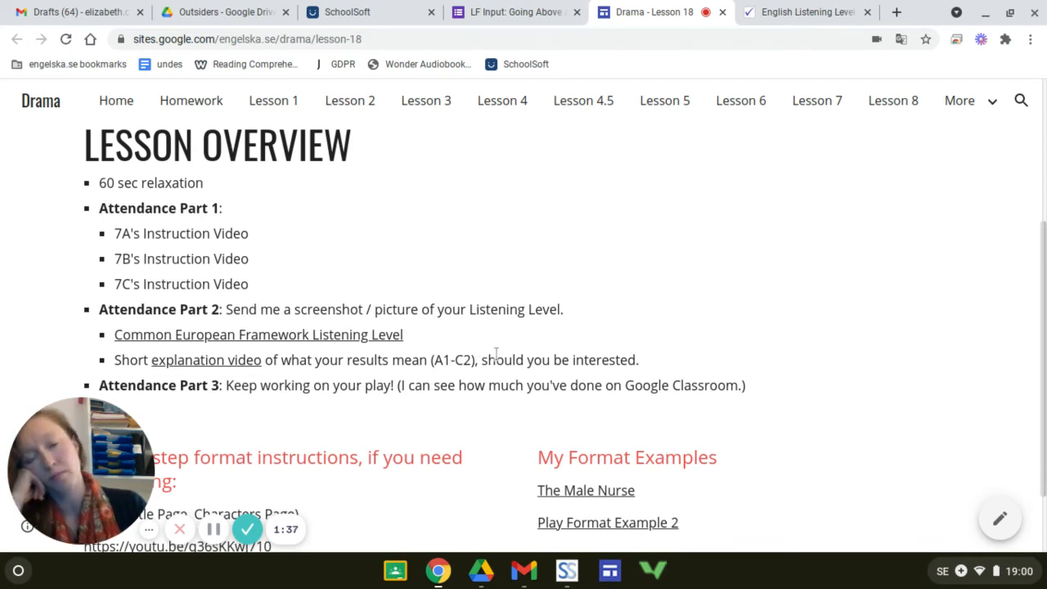
scroll("down", 3)
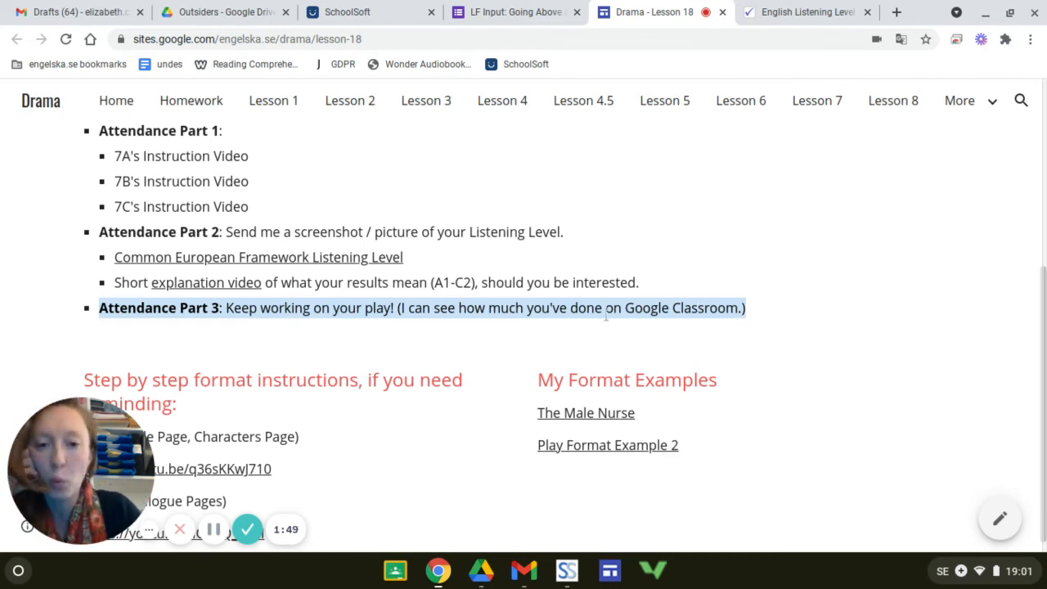
- Highlight the play format instructions and example links, then return to the Lesson 18 banner
scroll("down", 3)
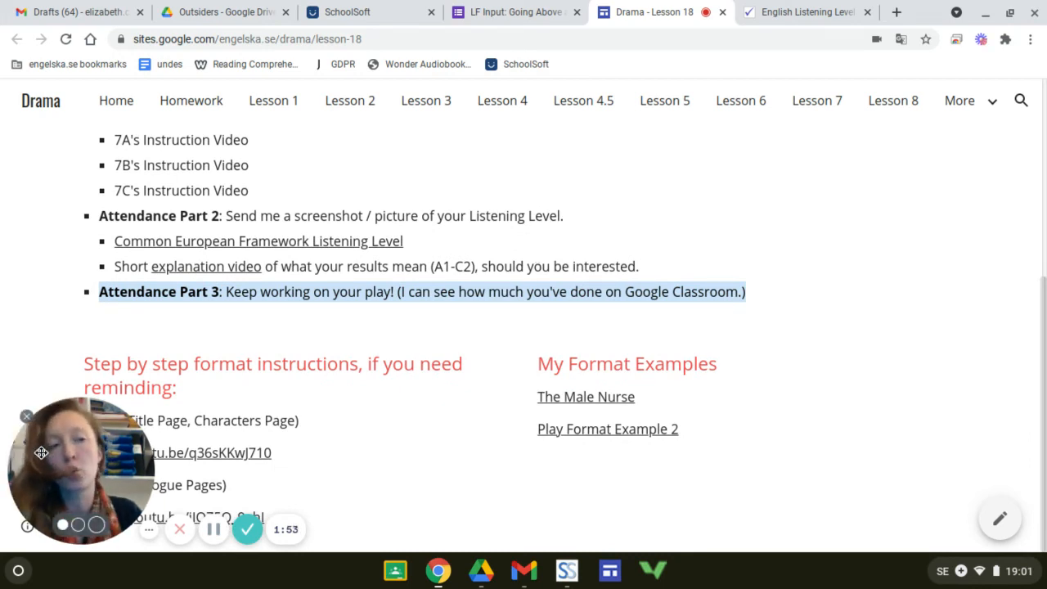
left_click_drag(78, 470, 752, 208)
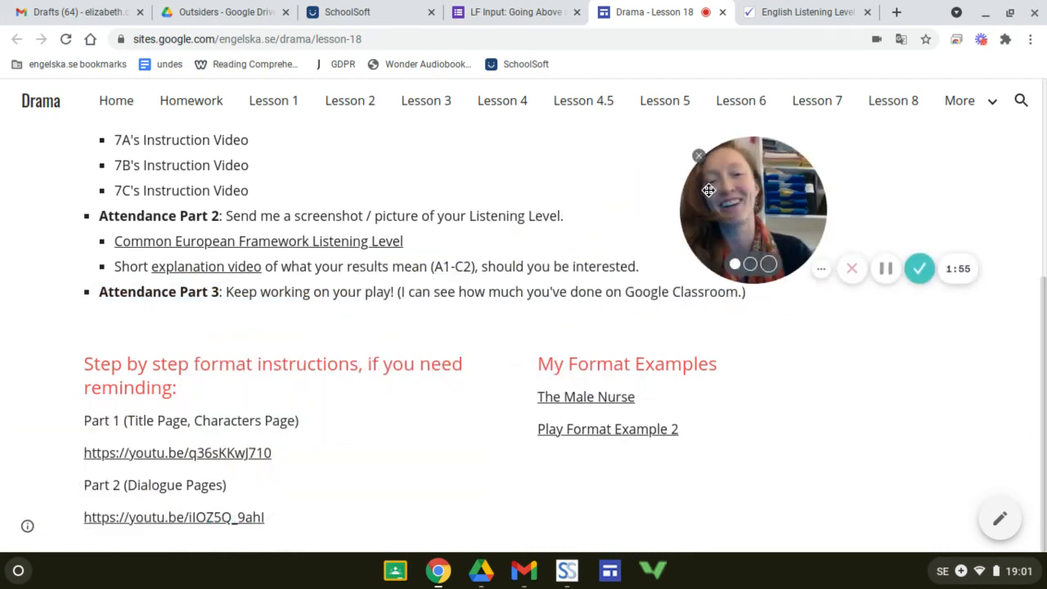
mouse_move(227, 424)
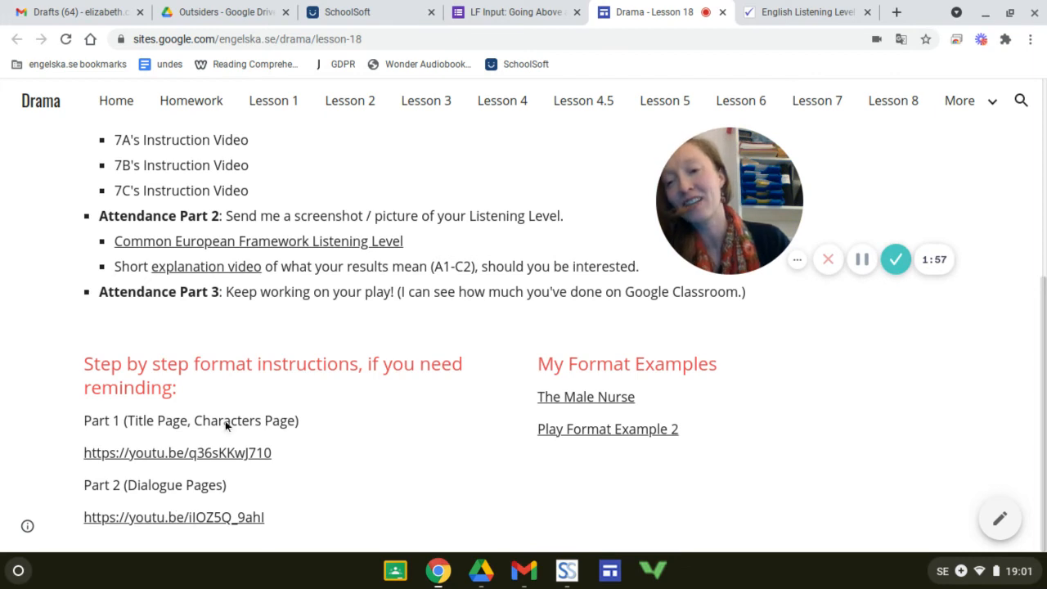
mouse_move(424, 487)
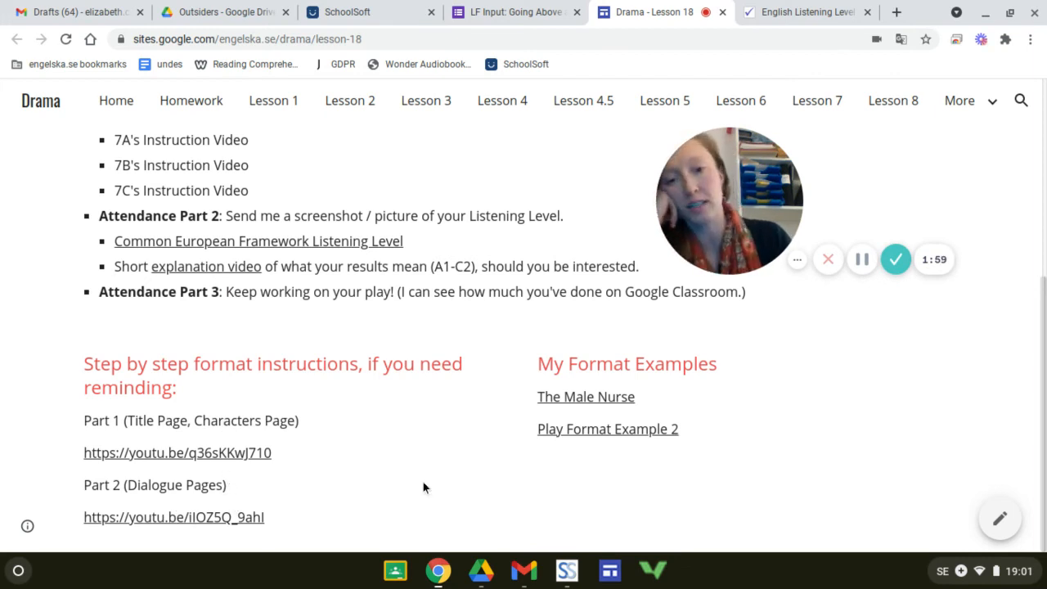
mouse_move(538, 418)
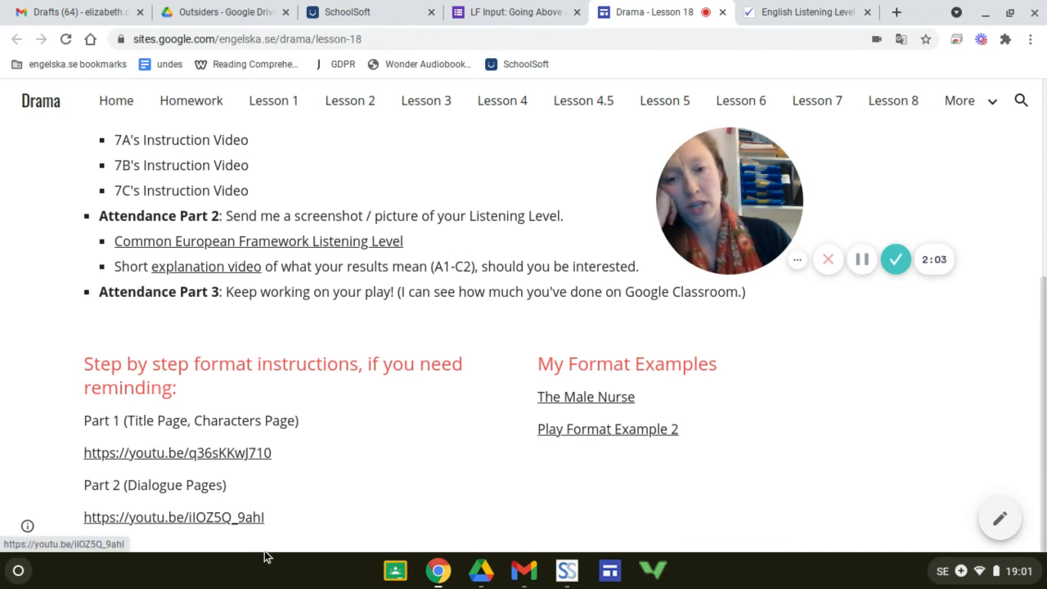
mouse_move(572, 400)
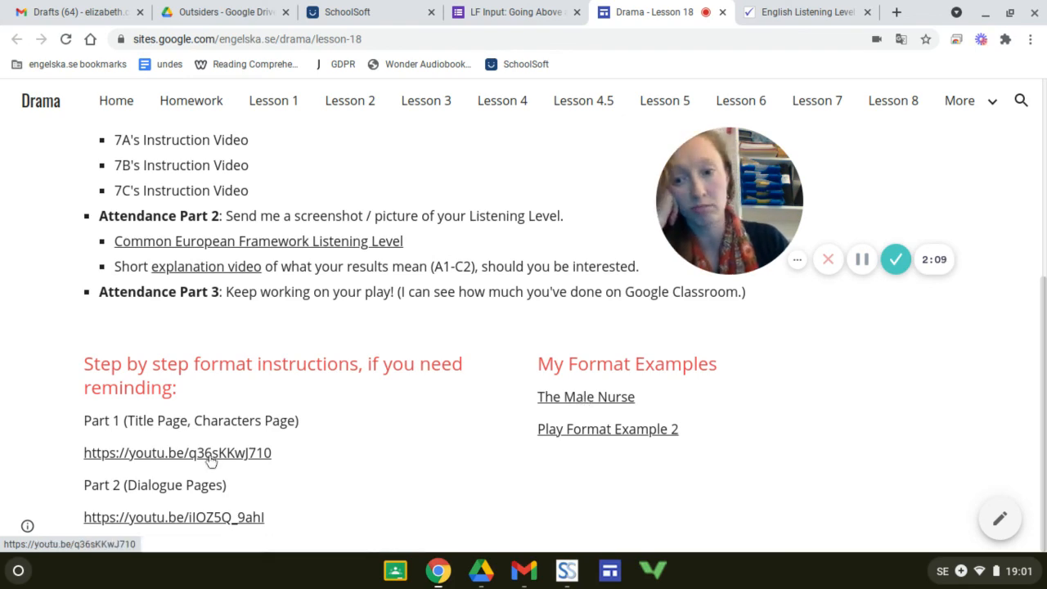
mouse_move(424, 496)
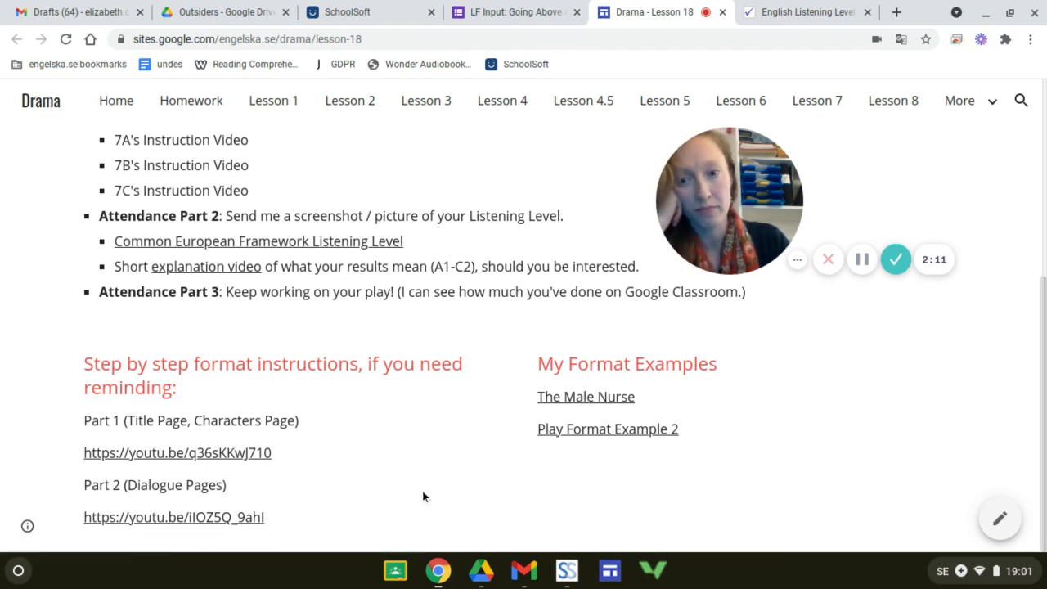
scroll("up", 3)
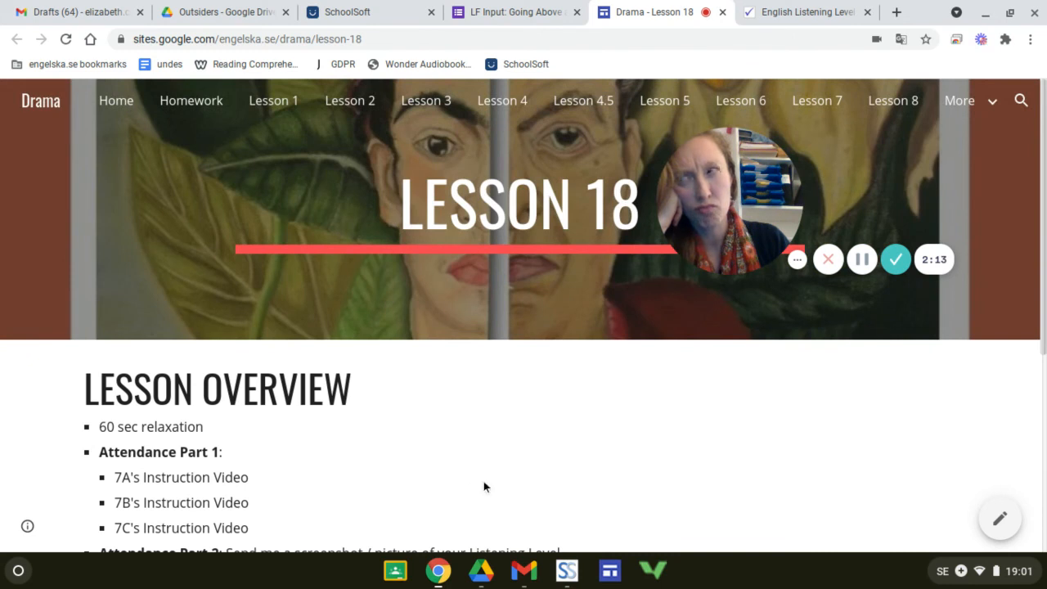